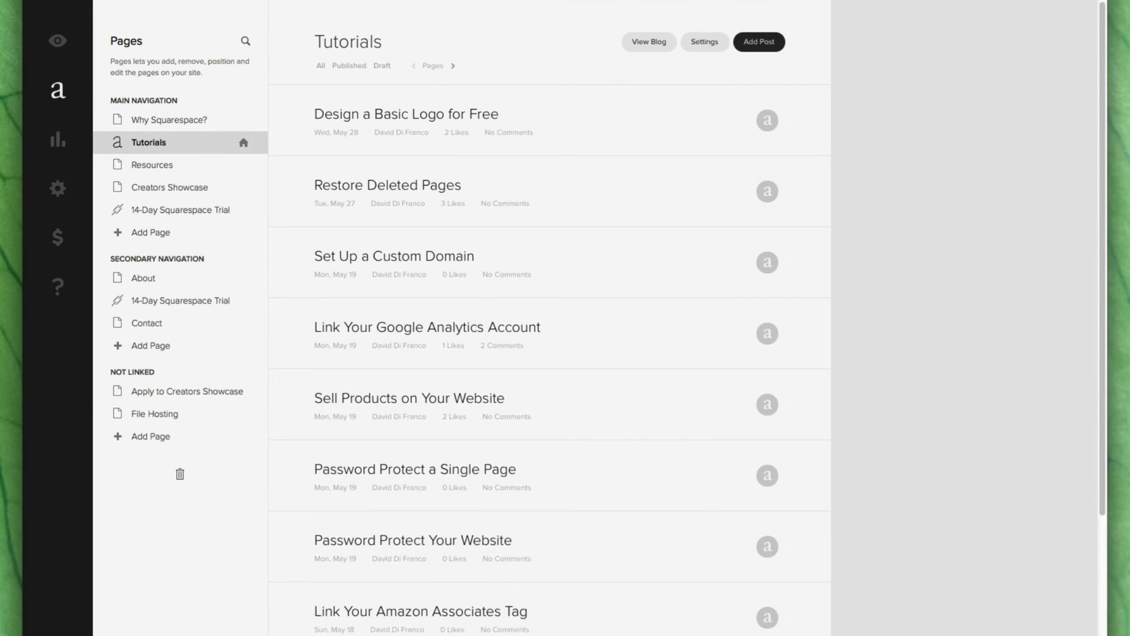
mouse_move(948, 353)
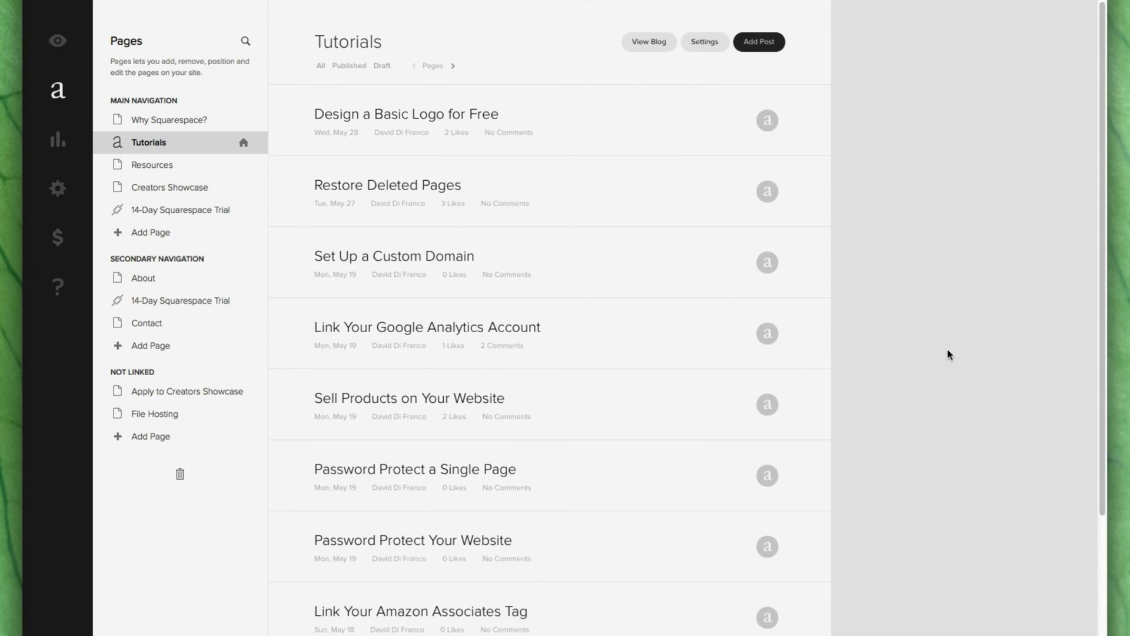
mouse_move(137, 356)
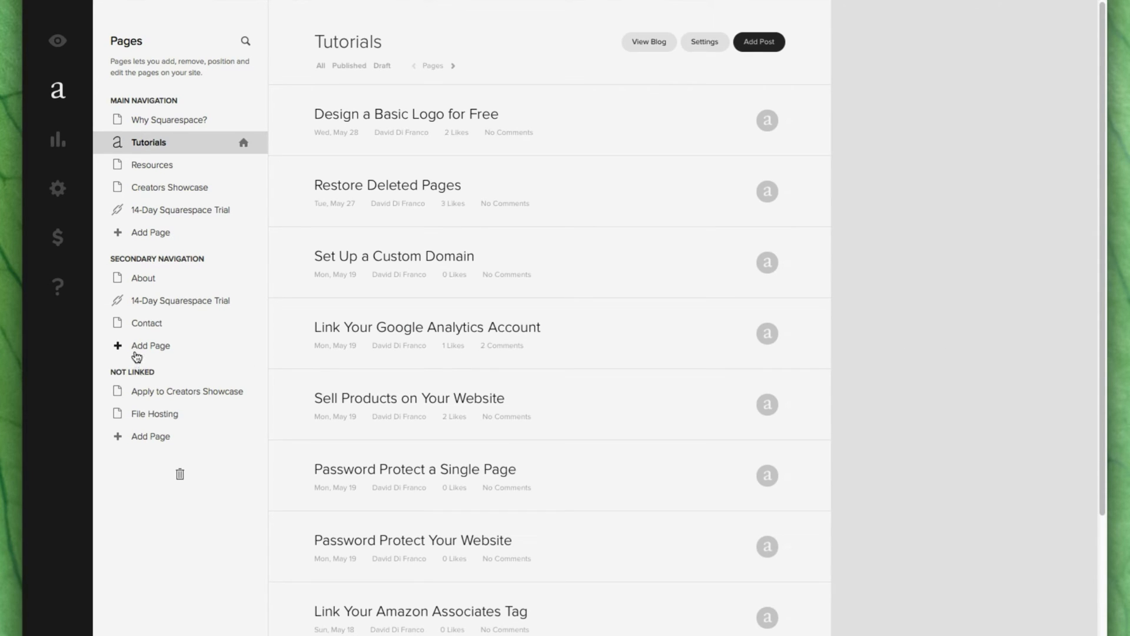
Step: Add a gallery page to Secondary Navigation, name it 'Photo Gallery', and save
click(151, 345)
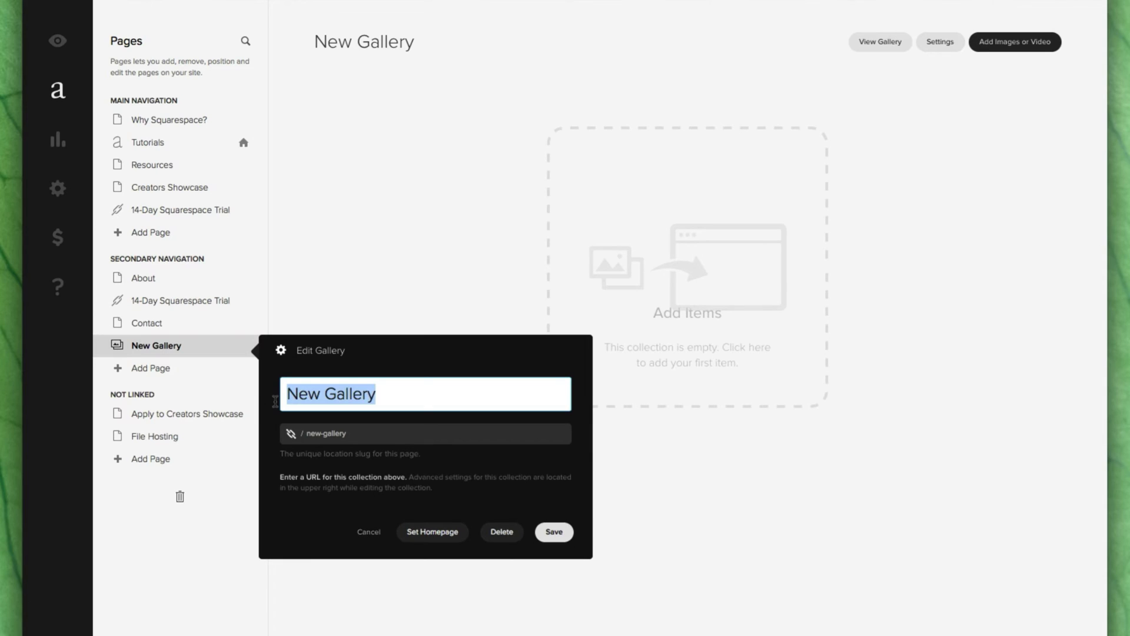
text(Photo Galle)
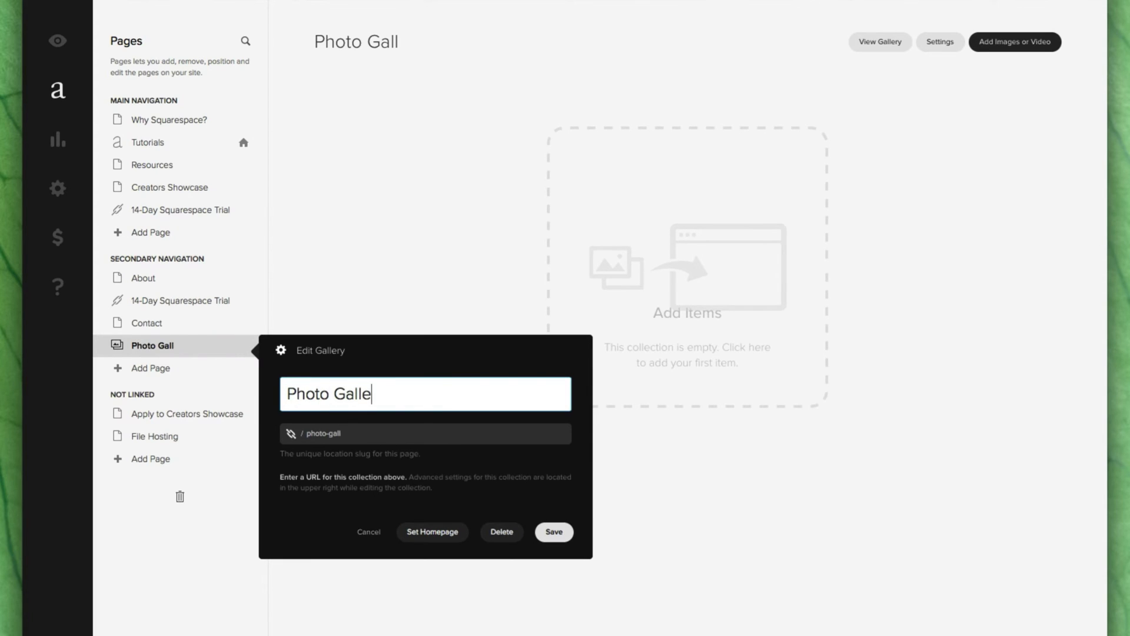
click(553, 531)
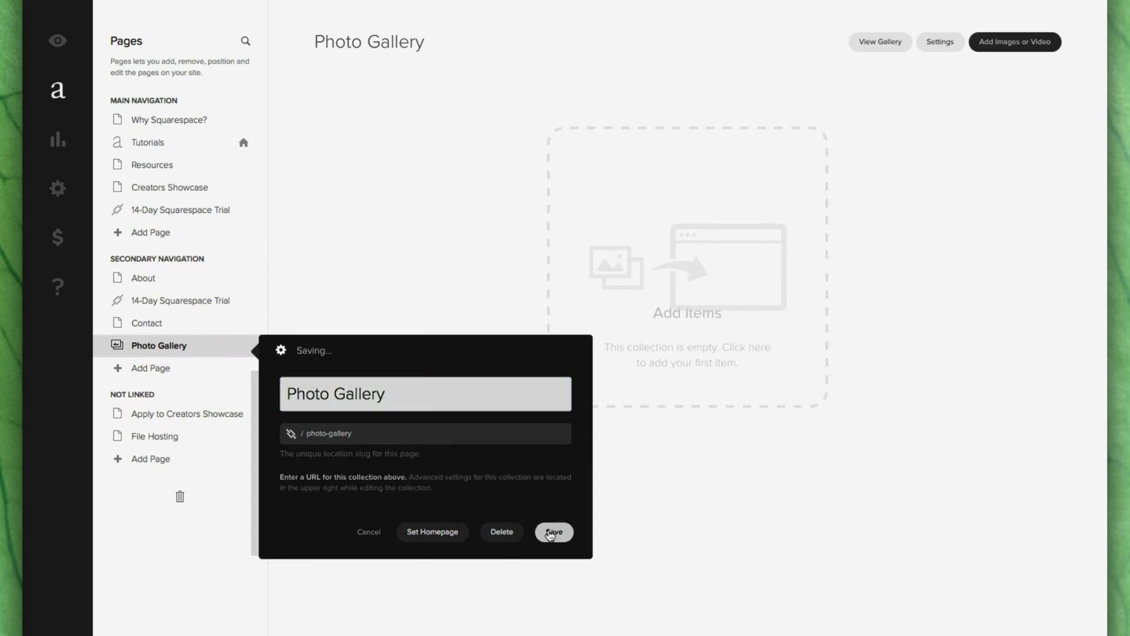
click(553, 532)
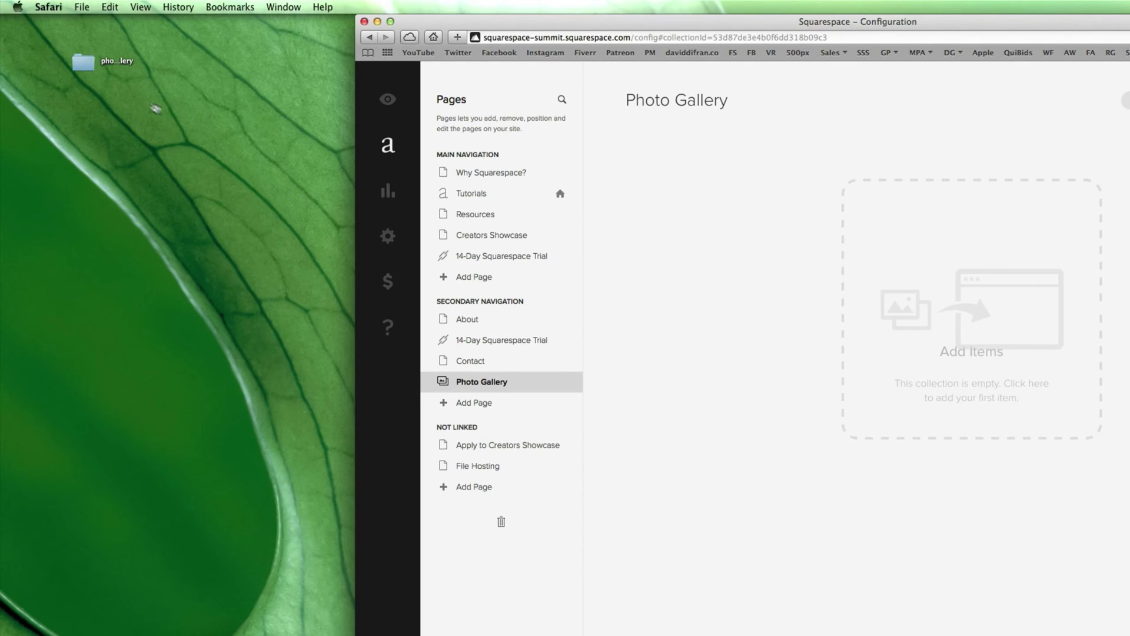
Step: Open the photo folder and upload the campsite, forest, night and street photos
double_click(82, 61)
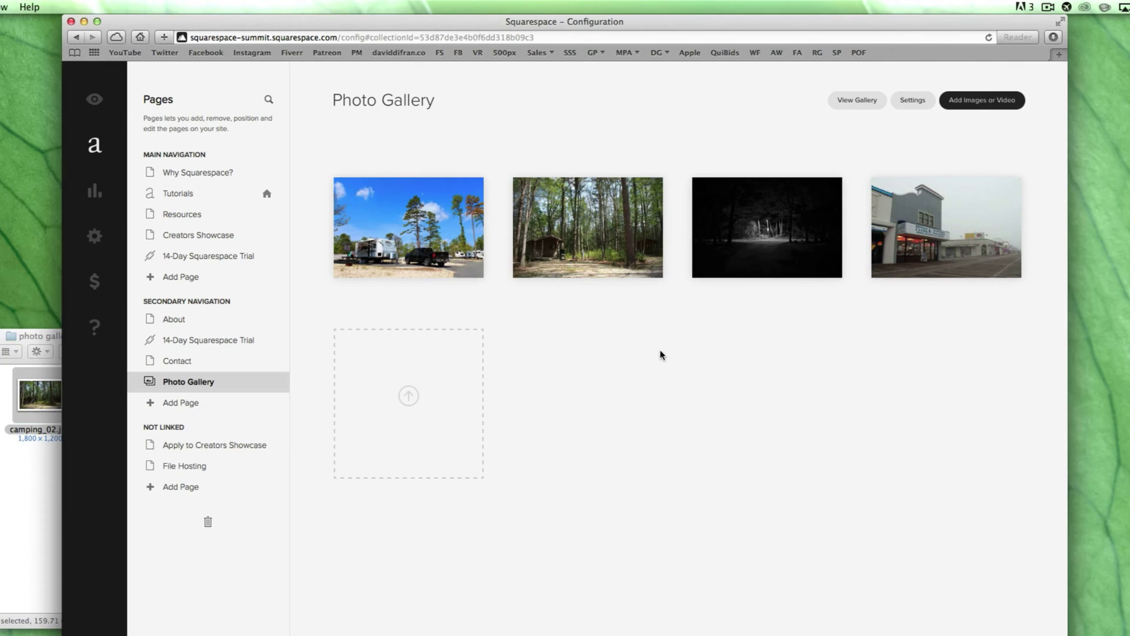
Step: View the live Photo Gallery page and open the campsite photo in a lightbox
click(856, 100)
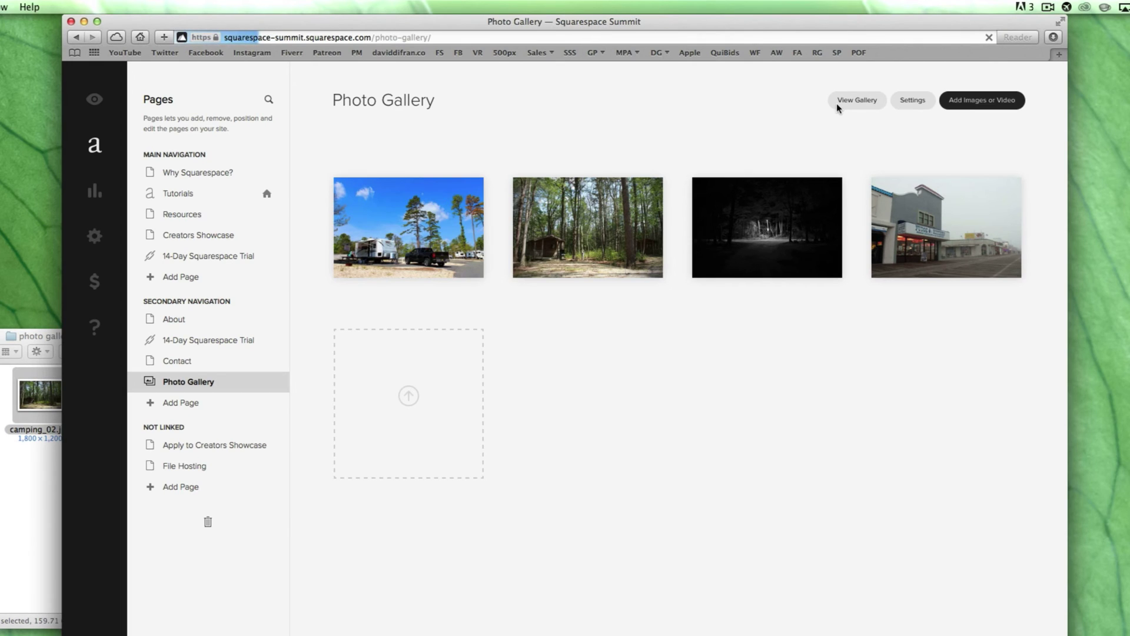
click(855, 100)
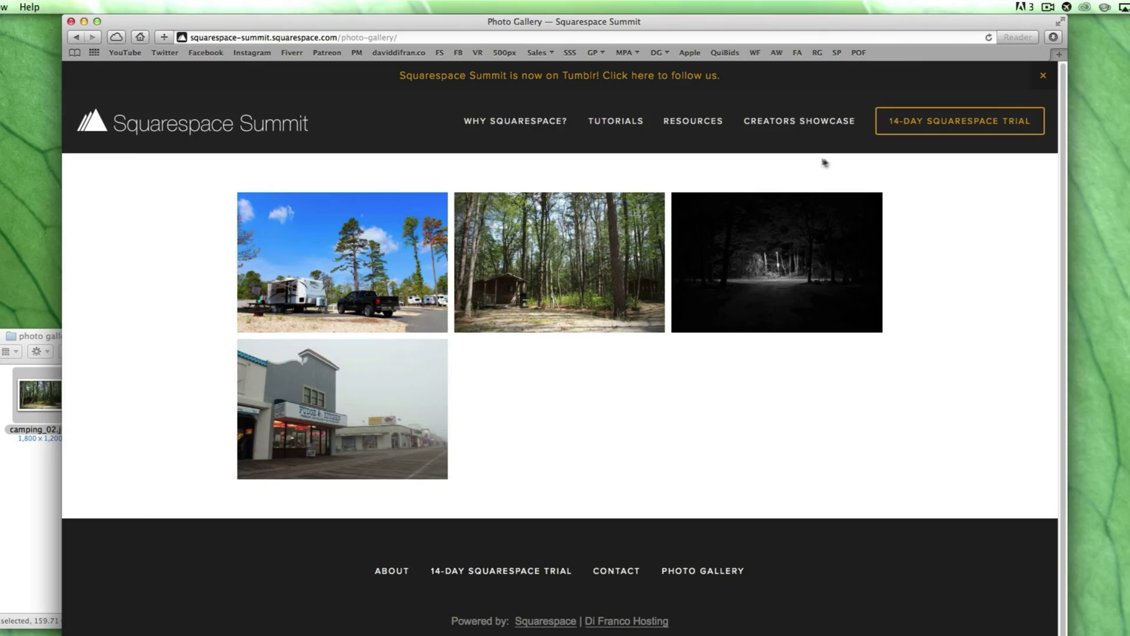
click(341, 262)
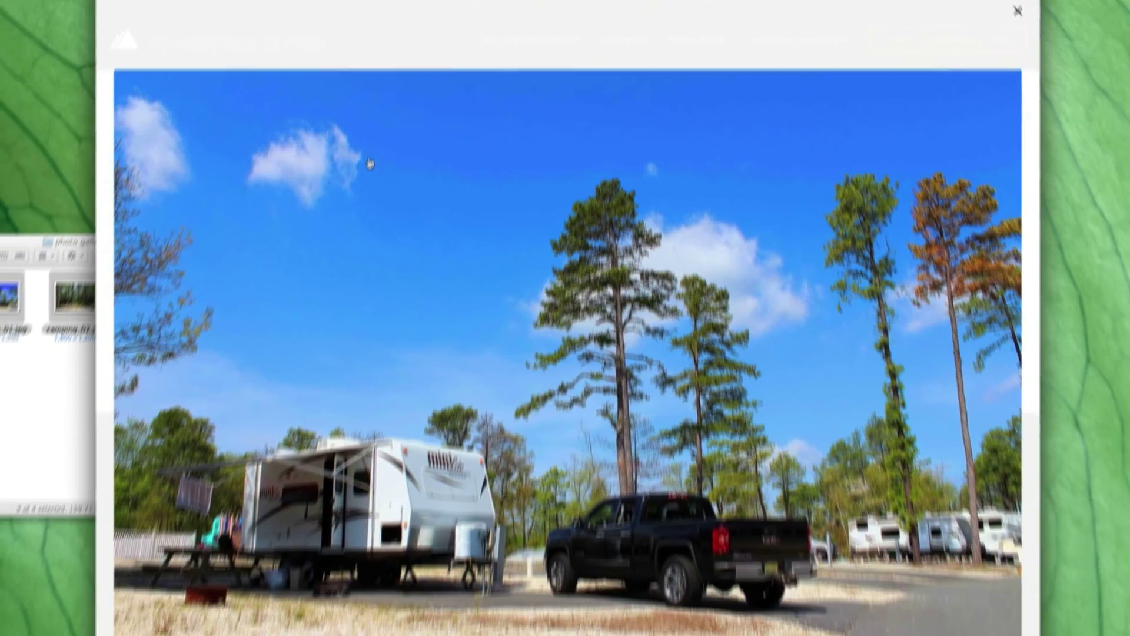